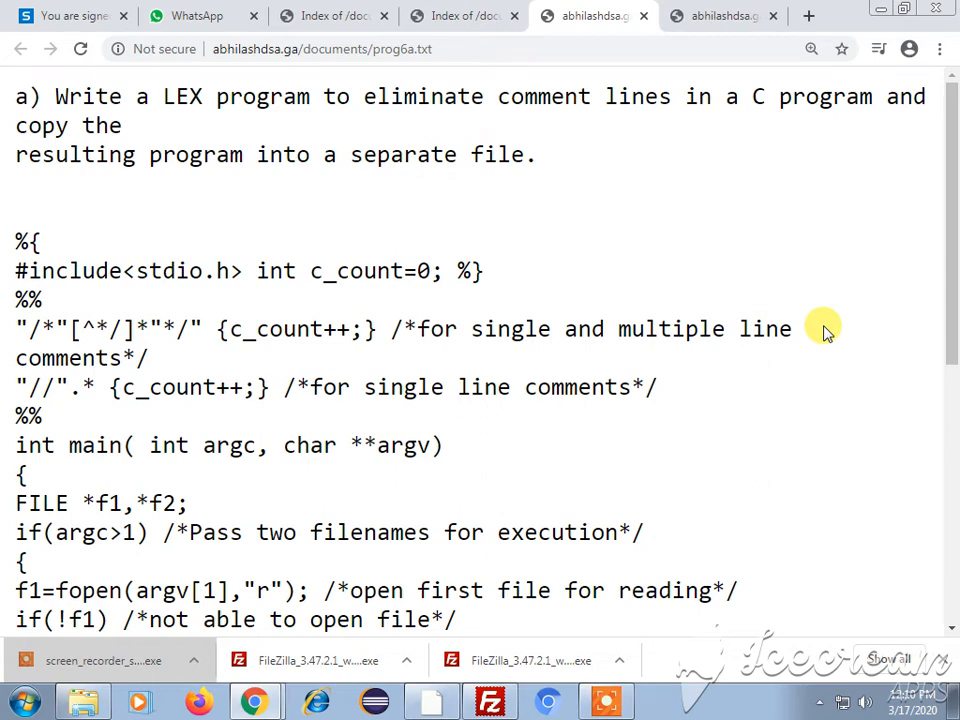
pyautogui.moveTo(810, 330)
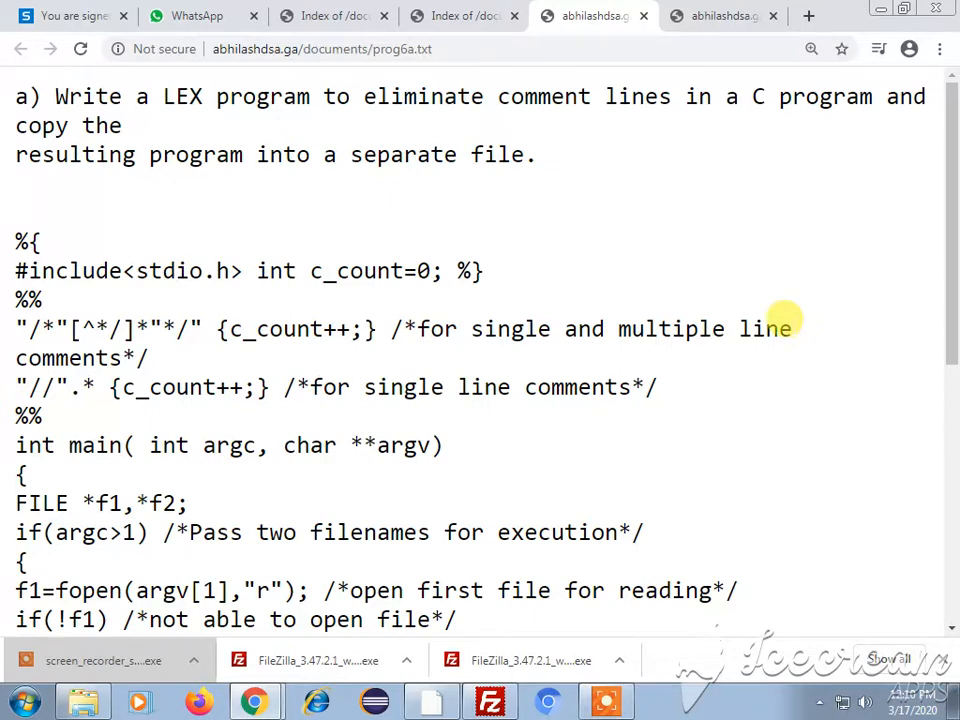
pyautogui.moveTo(590, 220)
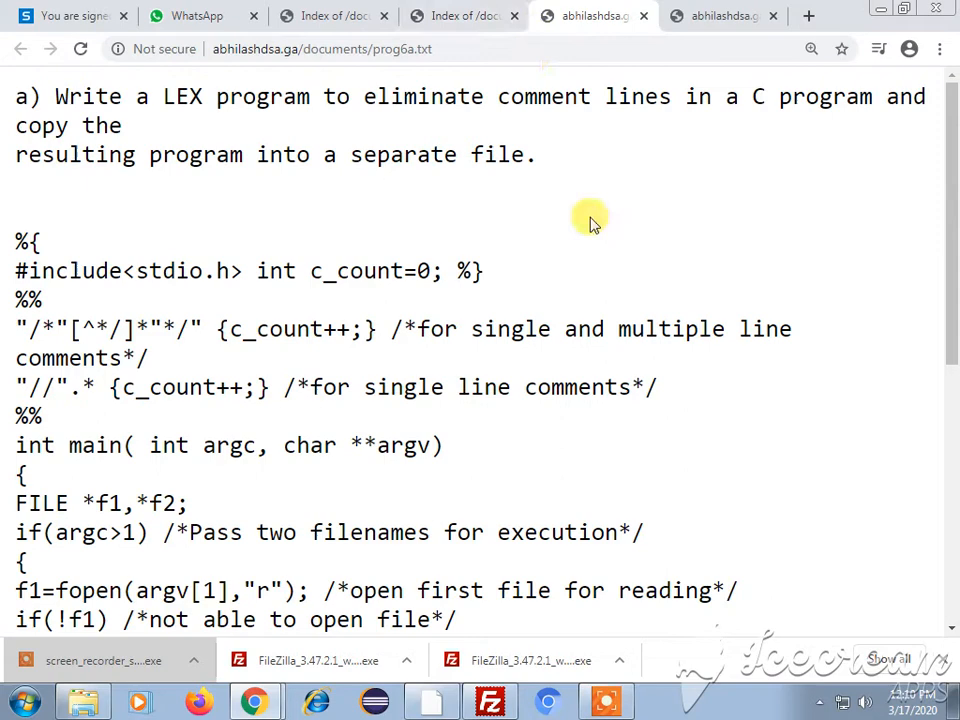
# - Highlight the program's declarations block through c_count=0
pyautogui.scroll(-3)
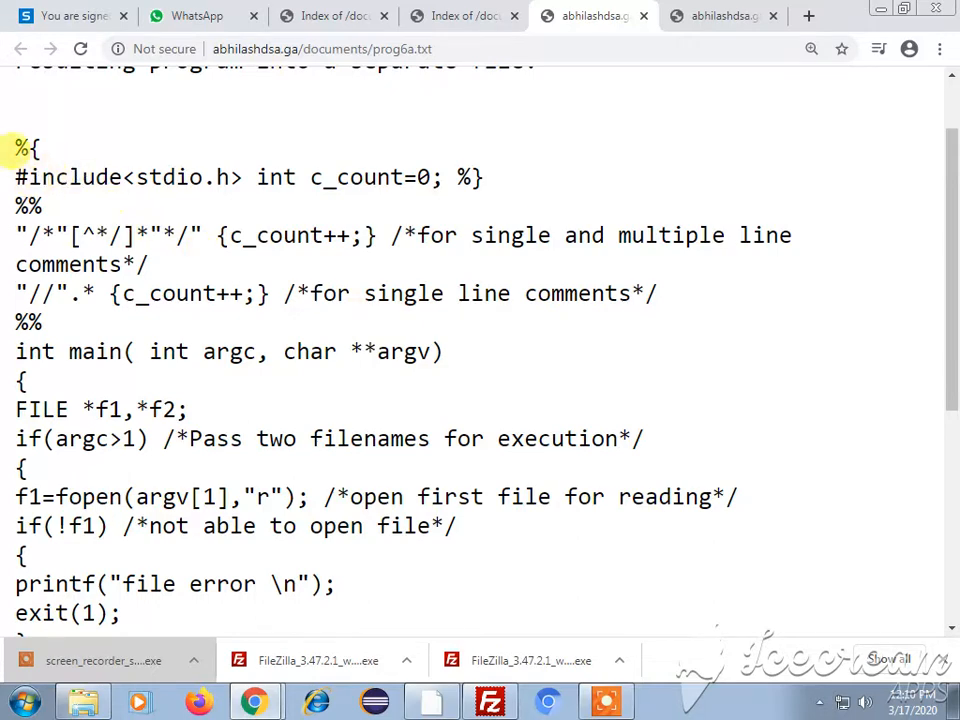
pyautogui.moveTo(16, 149); pyautogui.dragTo(440, 177)
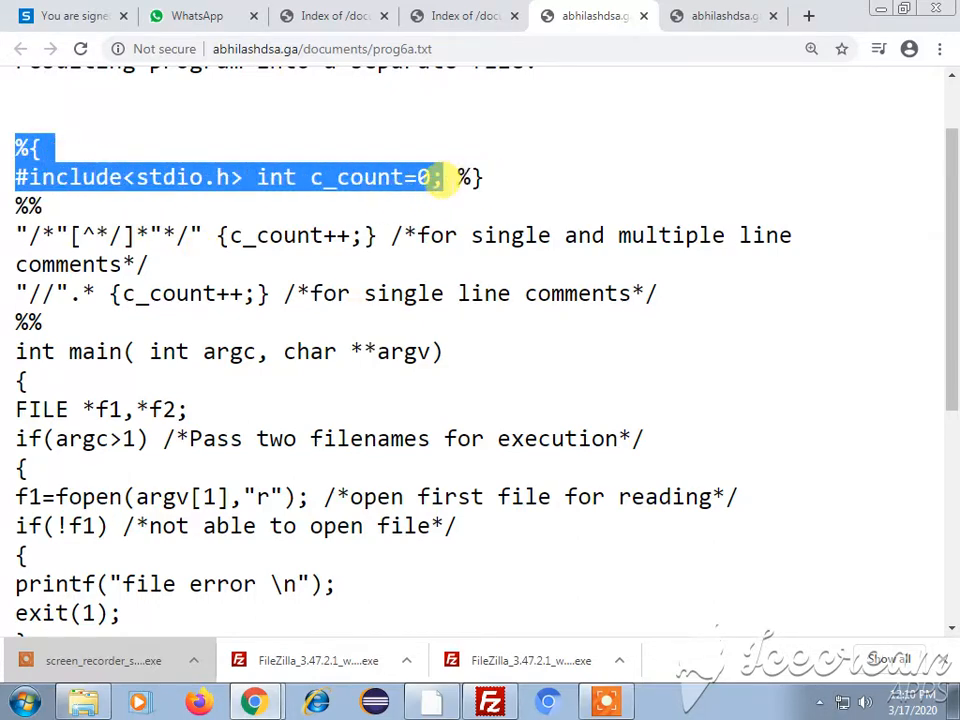
pyautogui.moveTo(440, 177); pyautogui.dragTo(510, 293)
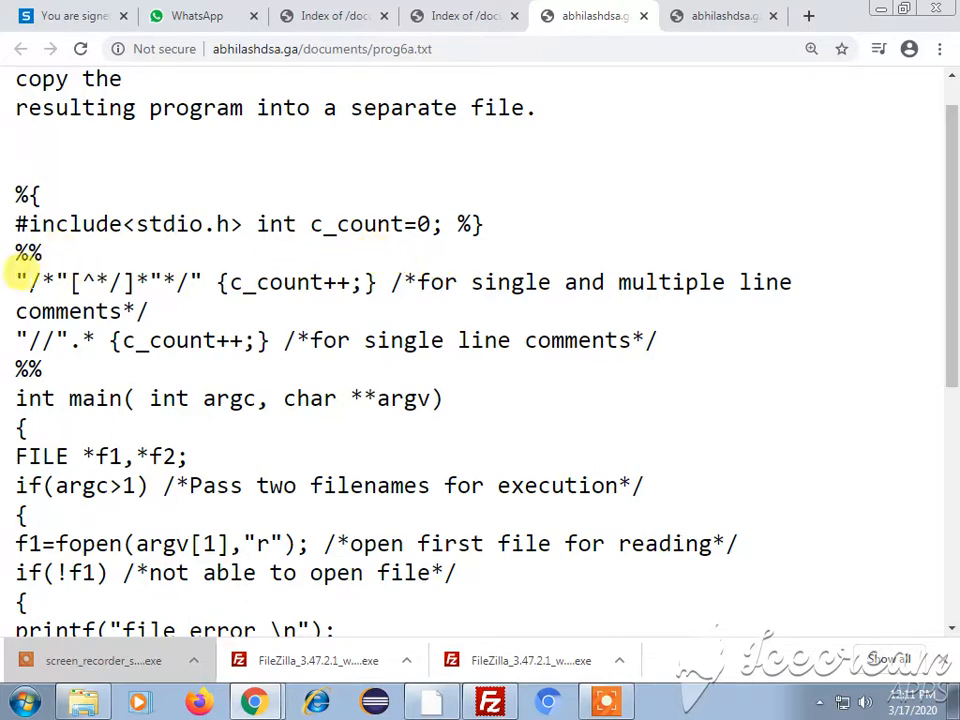
# - Highlight the multi-line comment rule and the c_count++ actions of both comment rules
pyautogui.moveTo(16, 282); pyautogui.dragTo(150, 311)
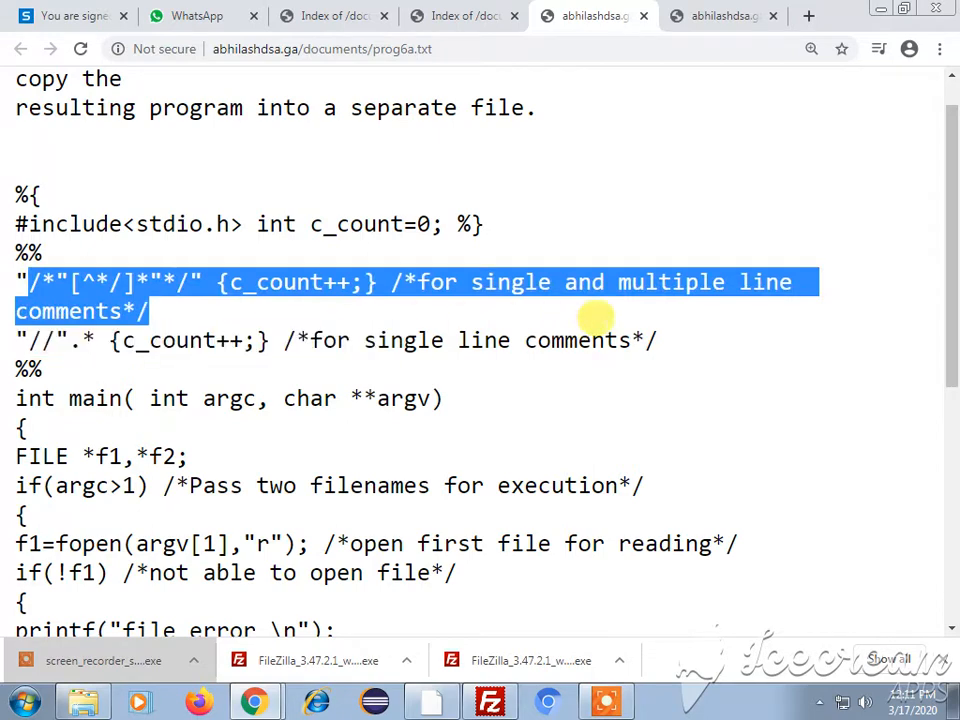
pyautogui.click(497, 303)
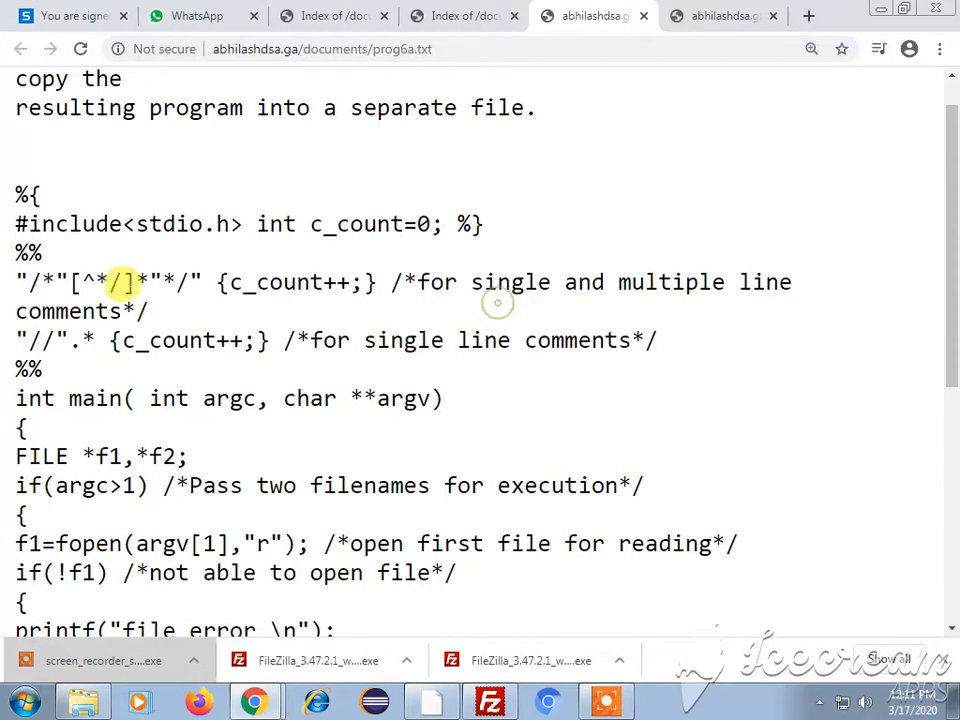
pyautogui.moveTo(16, 282); pyautogui.dragTo(240, 282)
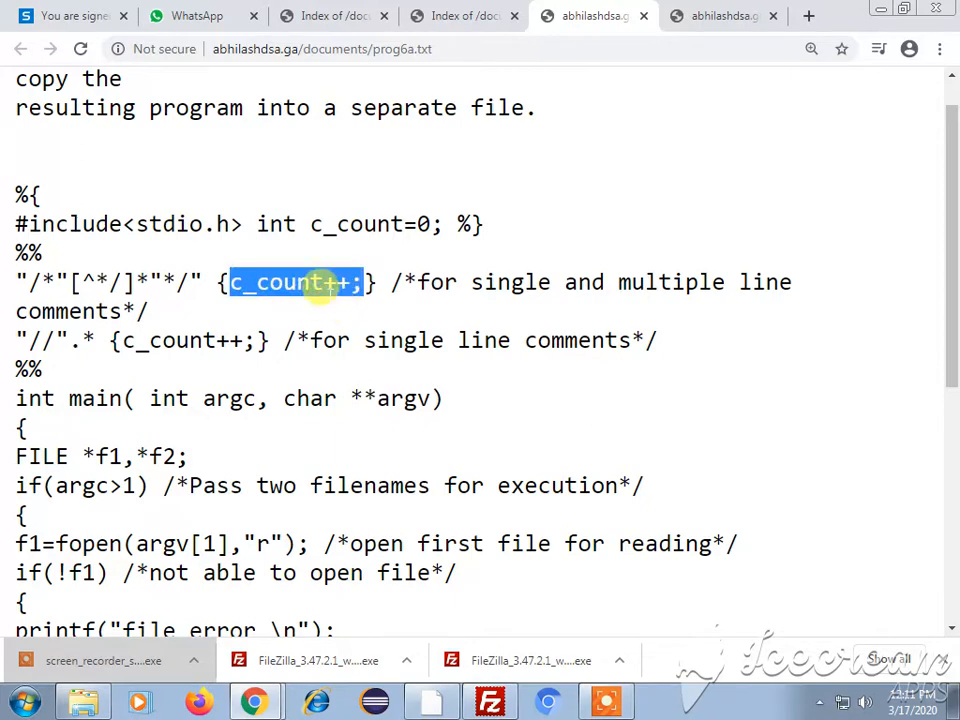
pyautogui.click(290, 281)
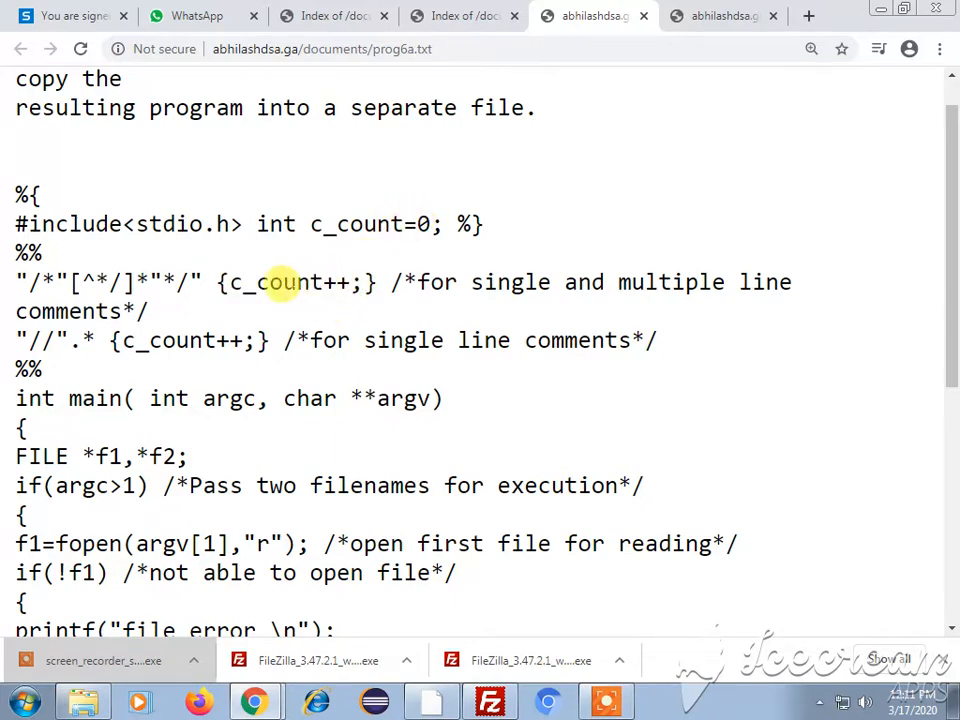
pyautogui.doubleClick(100, 282)
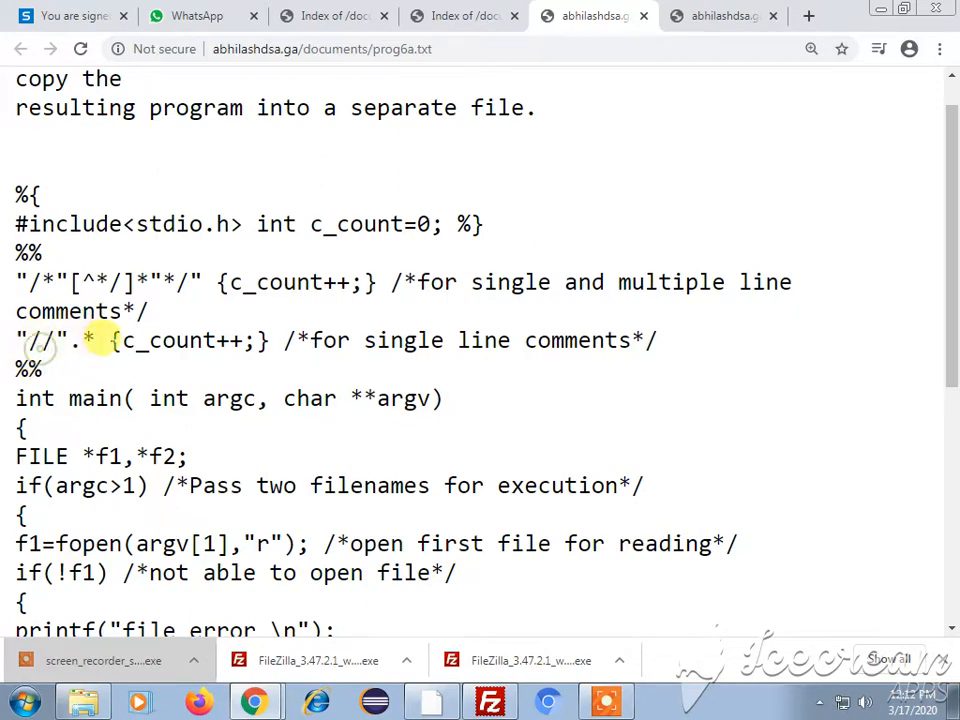
pyautogui.doubleClick(180, 340)
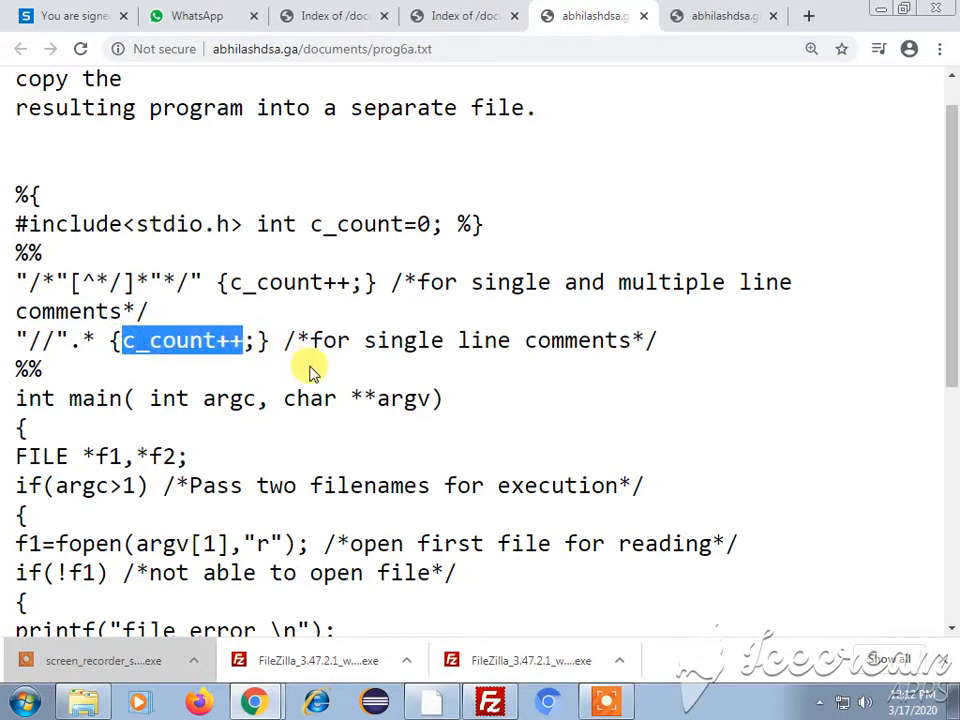
# - Scroll down and highlight the parameters of main
pyautogui.scroll(-3)
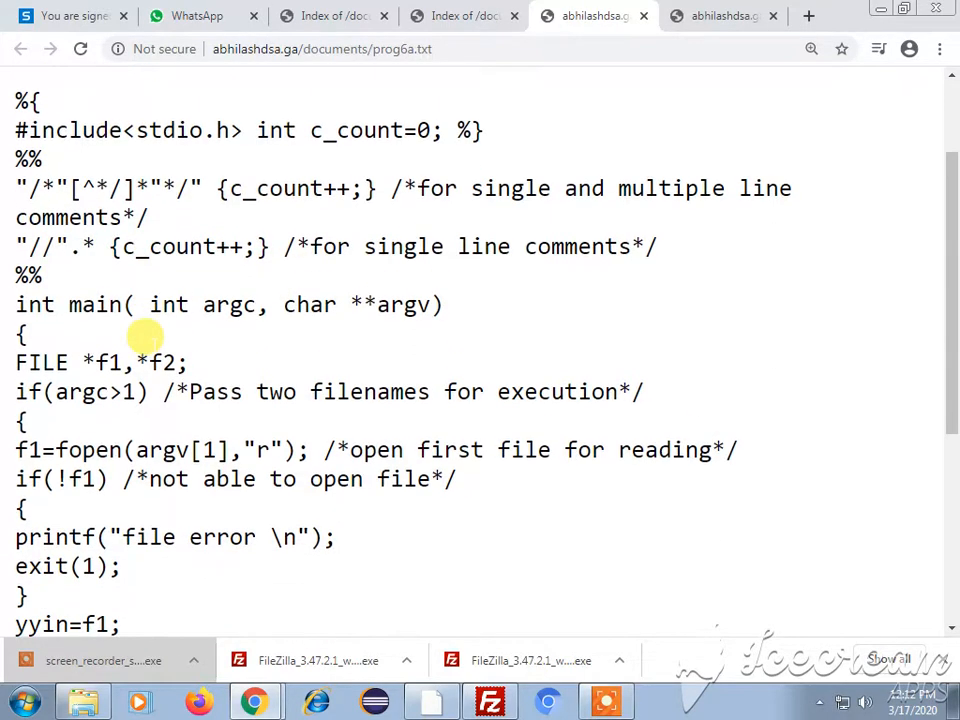
pyautogui.scroll(-3)
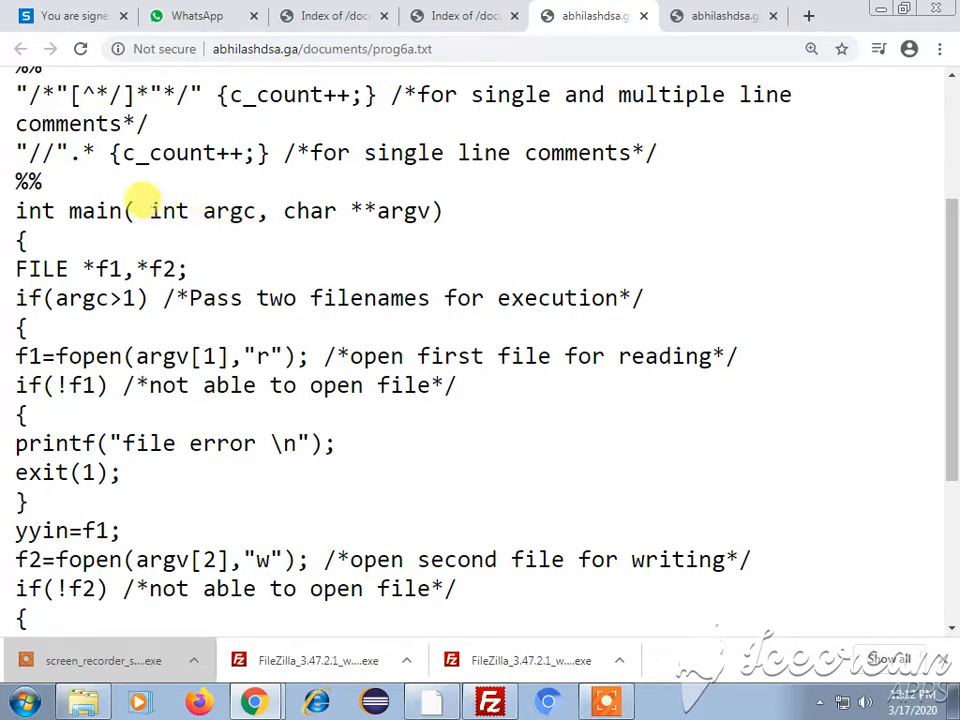
pyautogui.moveTo(148, 211); pyautogui.dragTo(430, 211)
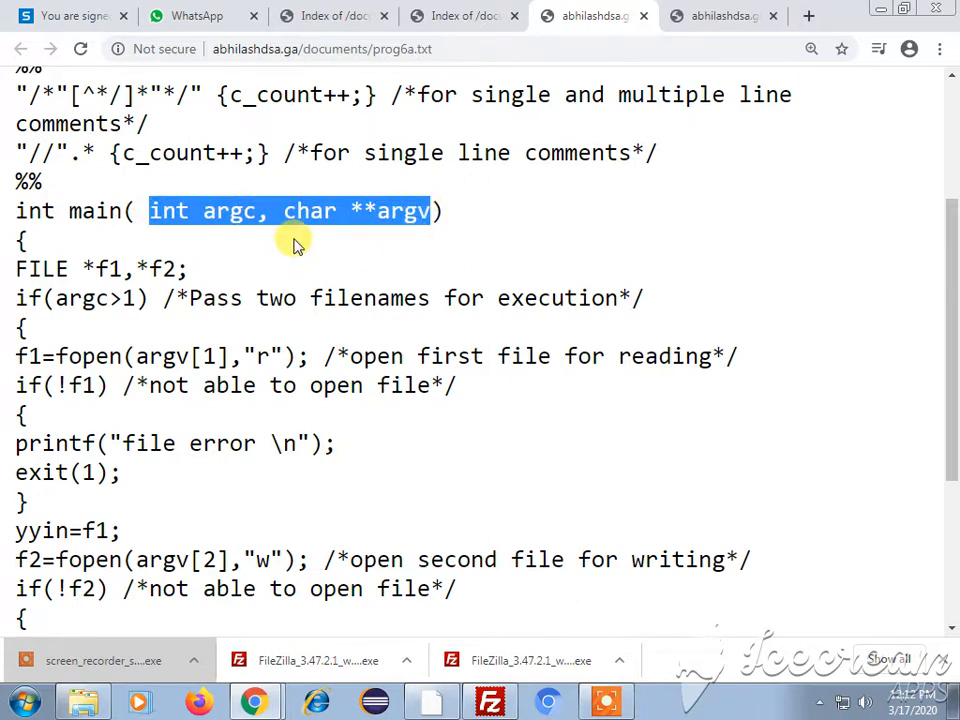
pyautogui.moveTo(390, 232)
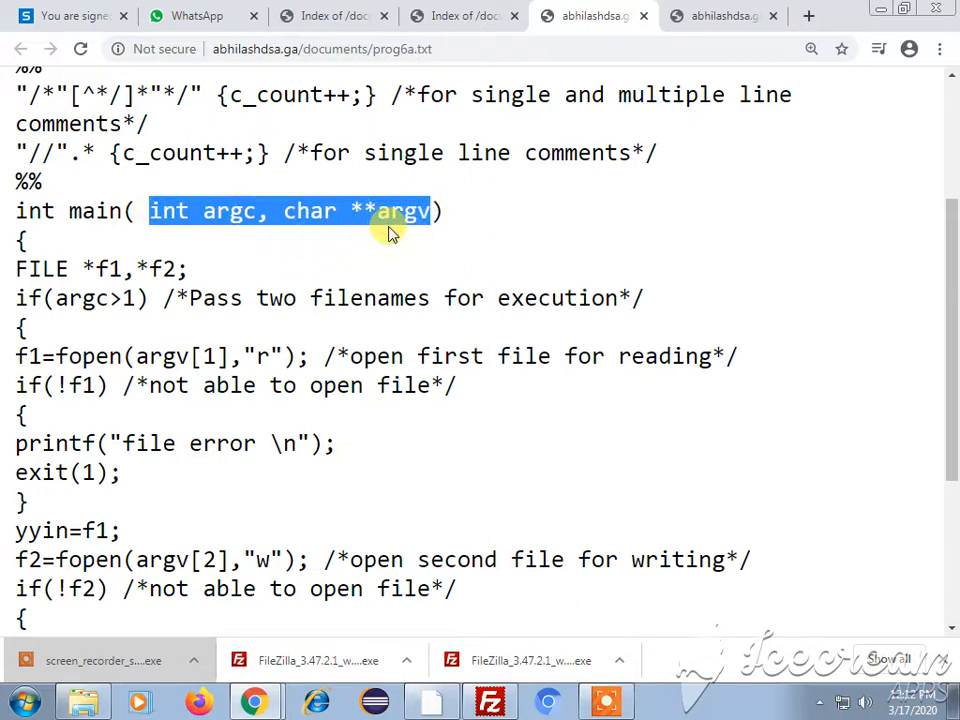
pyautogui.moveTo(400, 238)
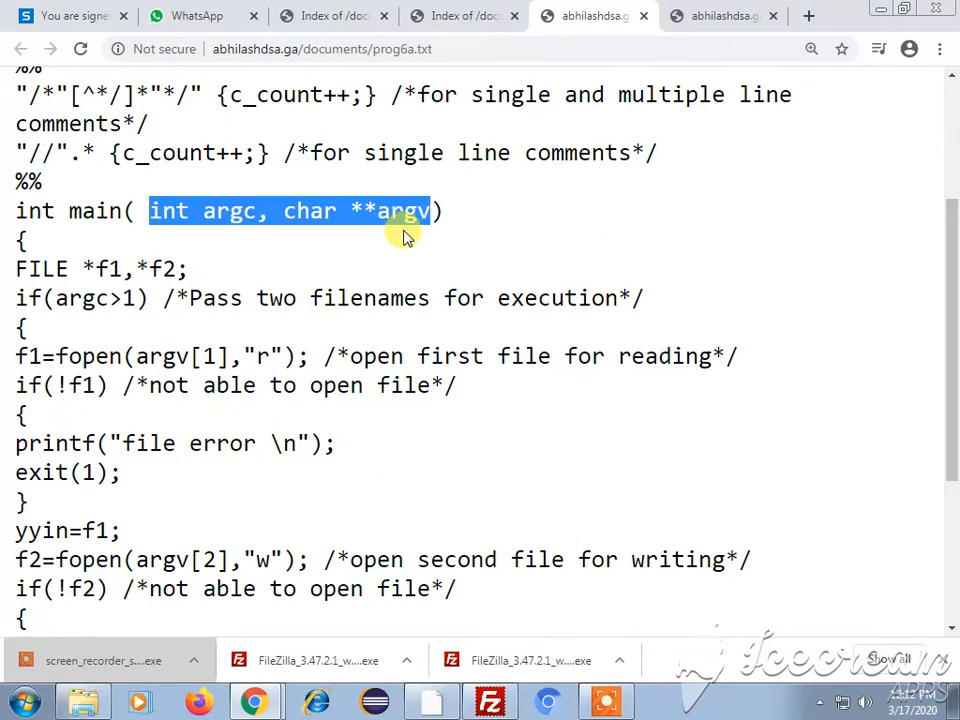
pyautogui.moveTo(370, 243)
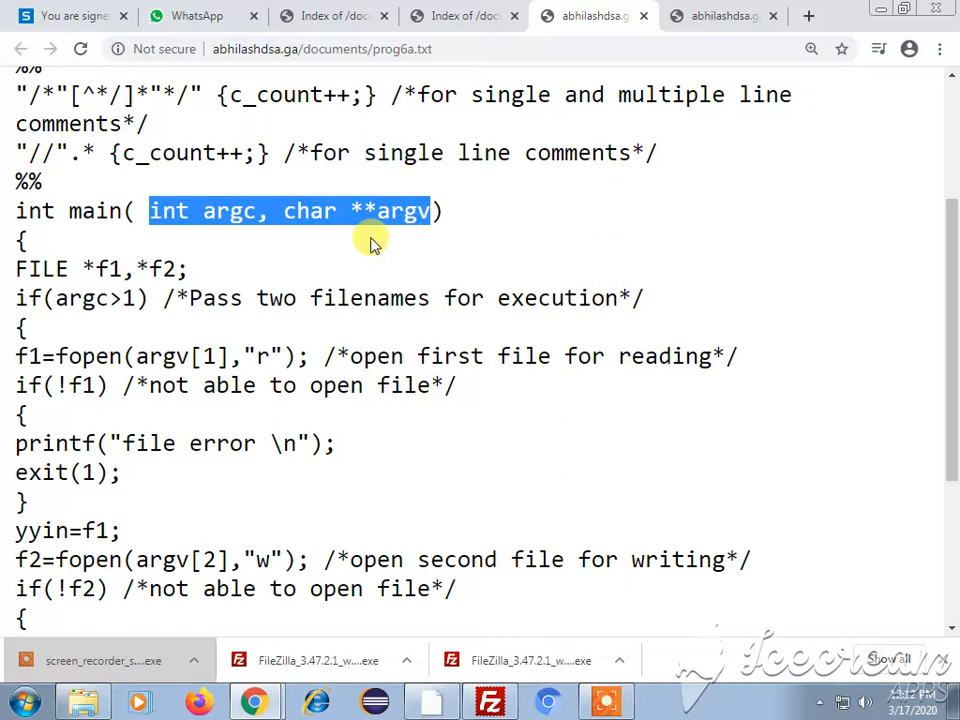
pyautogui.moveTo(235, 278)
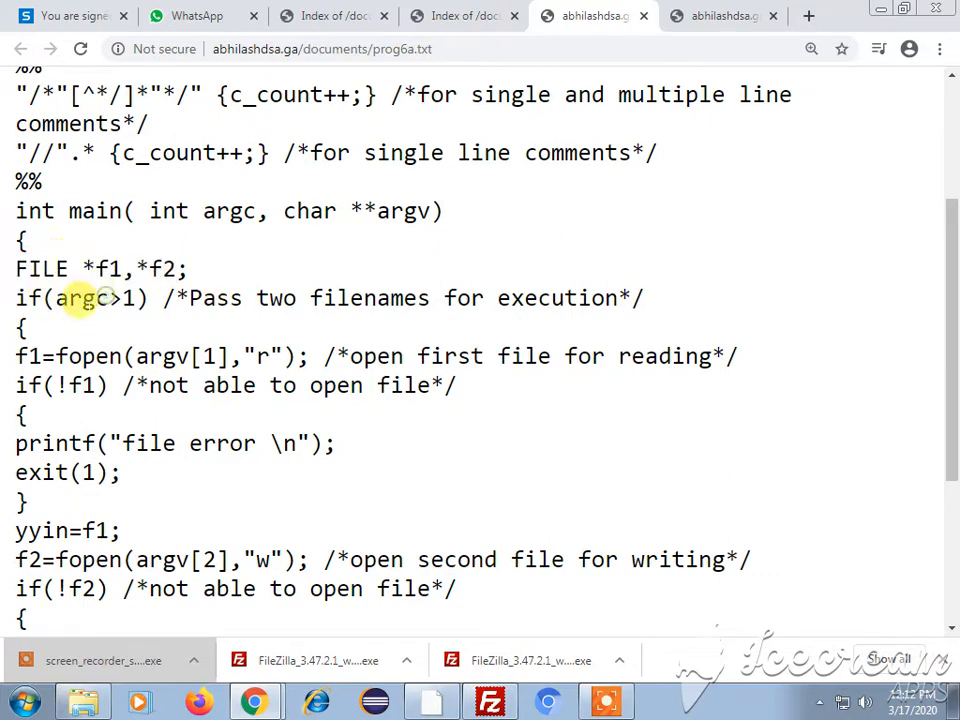
pyautogui.moveTo(150, 330)
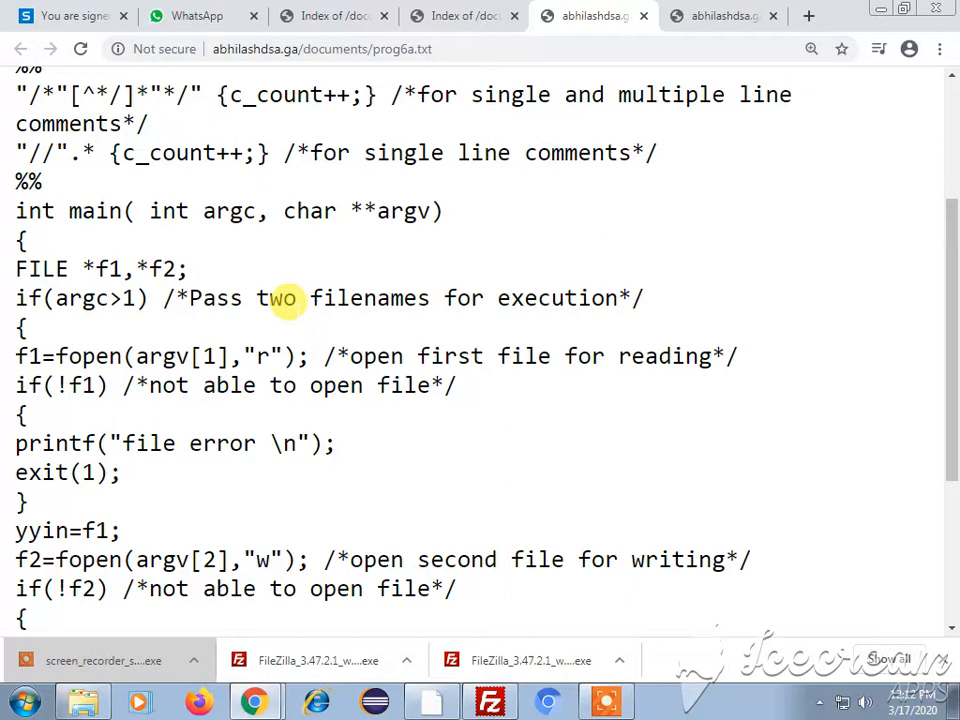
pyautogui.moveTo(168, 335)
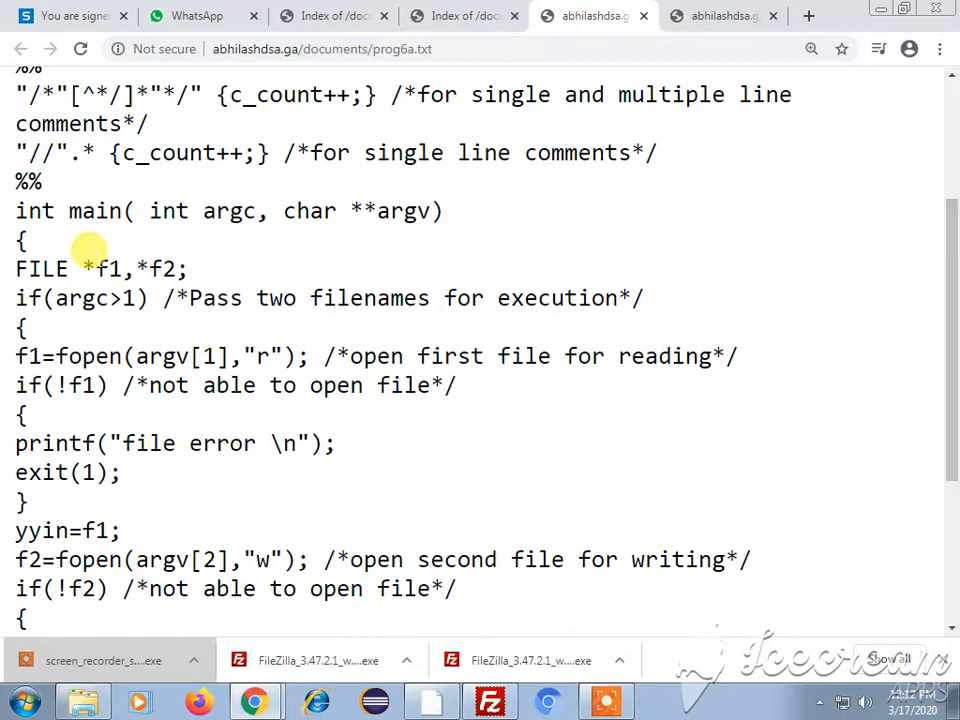
# - Highlight the 'Pass two filenames' comment and the first fopen line, then scroll to main's end
pyautogui.moveTo(230, 297); pyautogui.dragTo(645, 297)
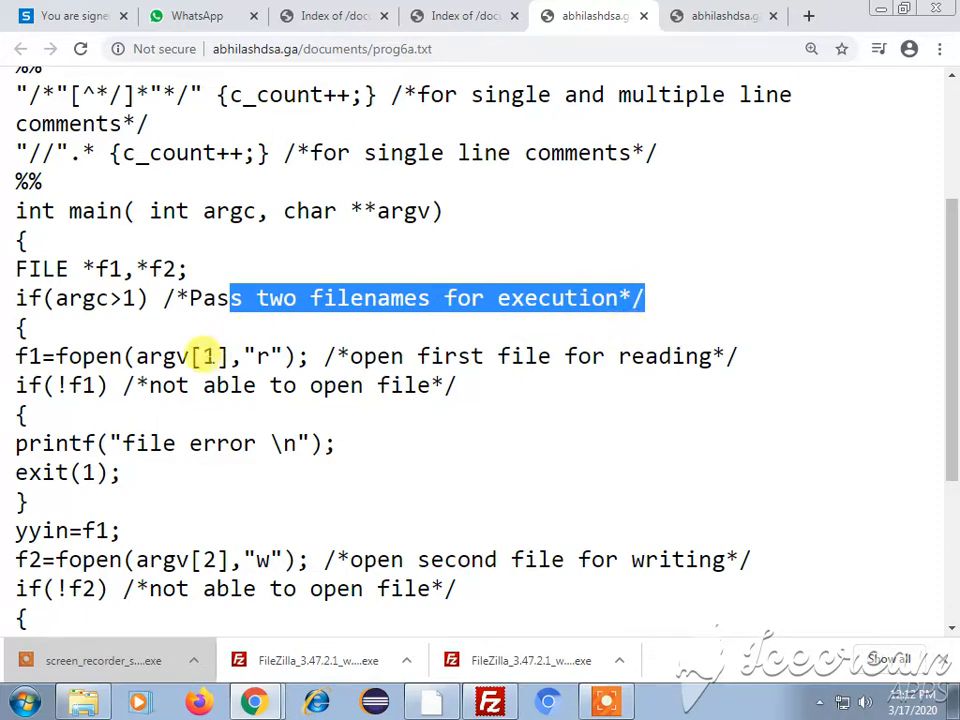
pyautogui.doubleClick(160, 356)
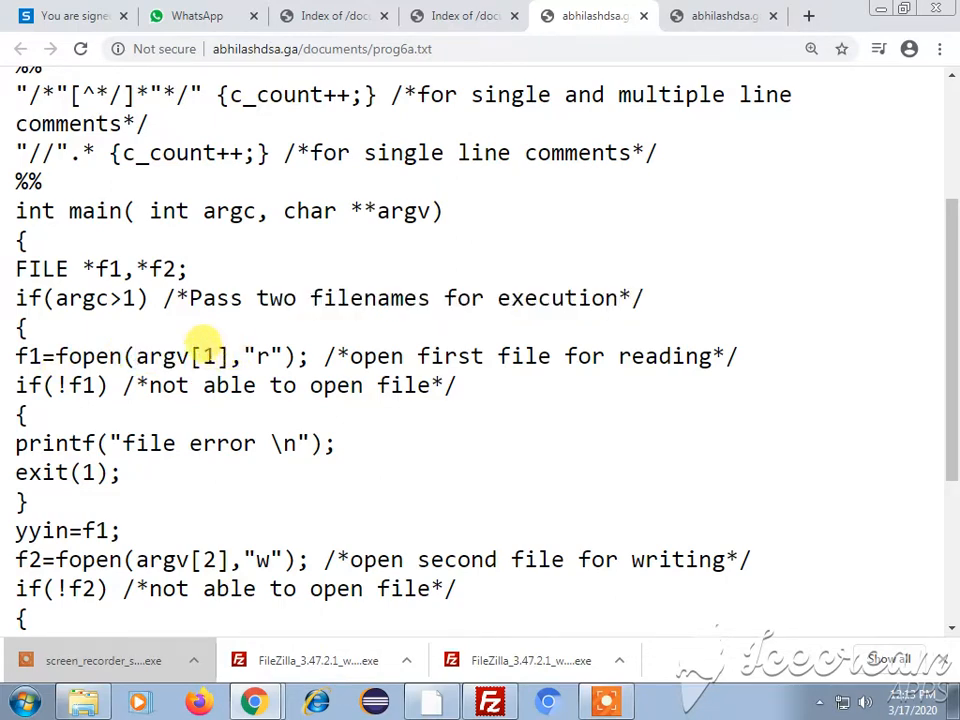
pyautogui.moveTo(370, 356)
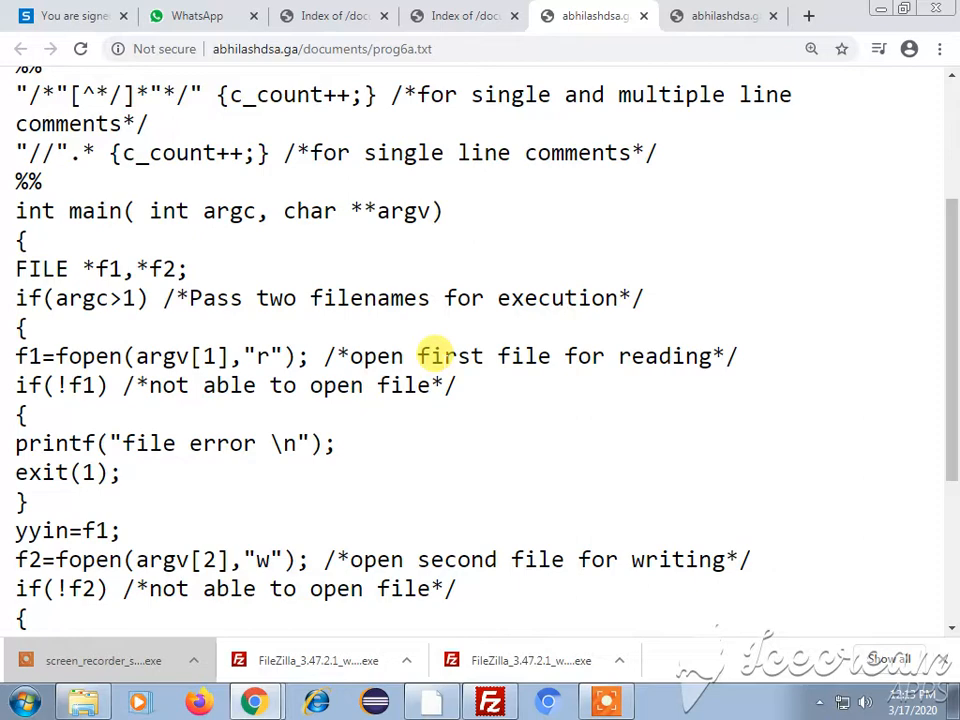
pyautogui.moveTo(235, 355)
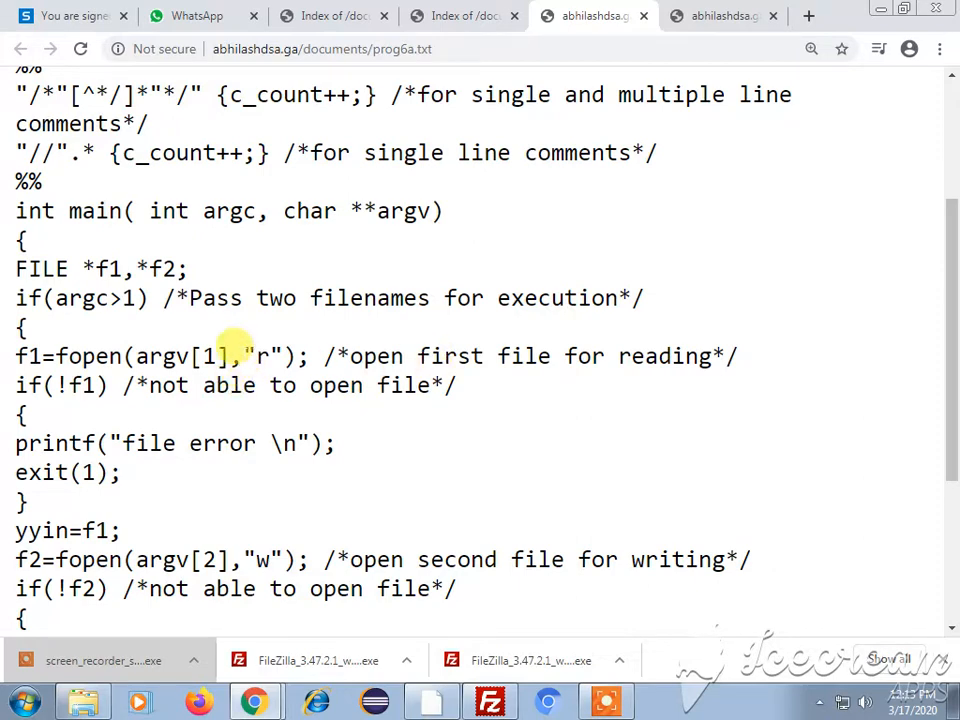
pyautogui.doubleClick(263, 356)
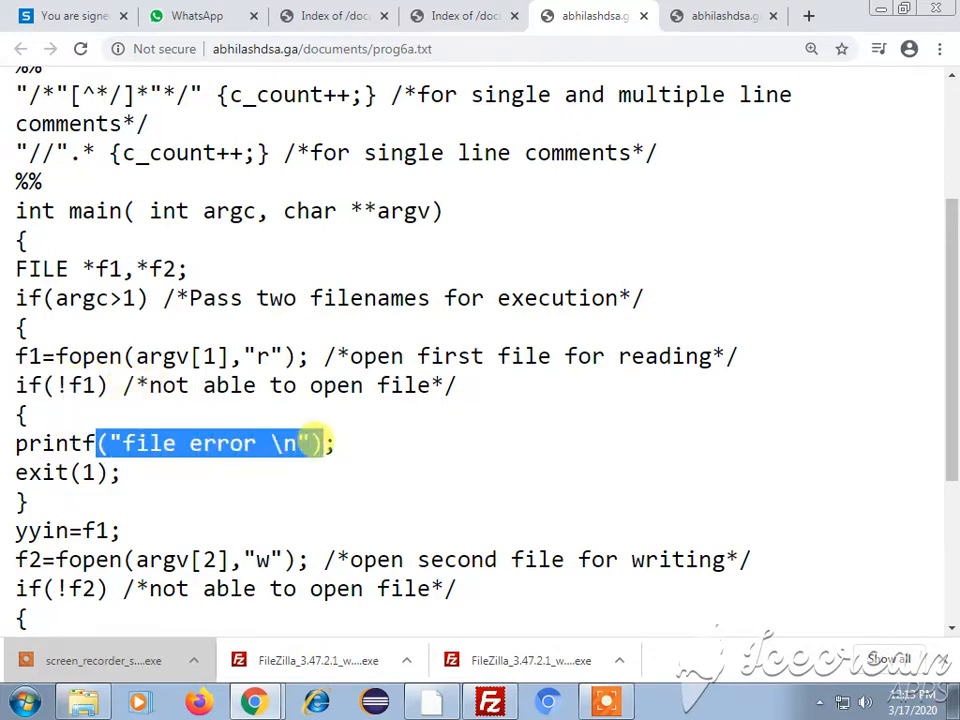
pyautogui.scroll(-3)
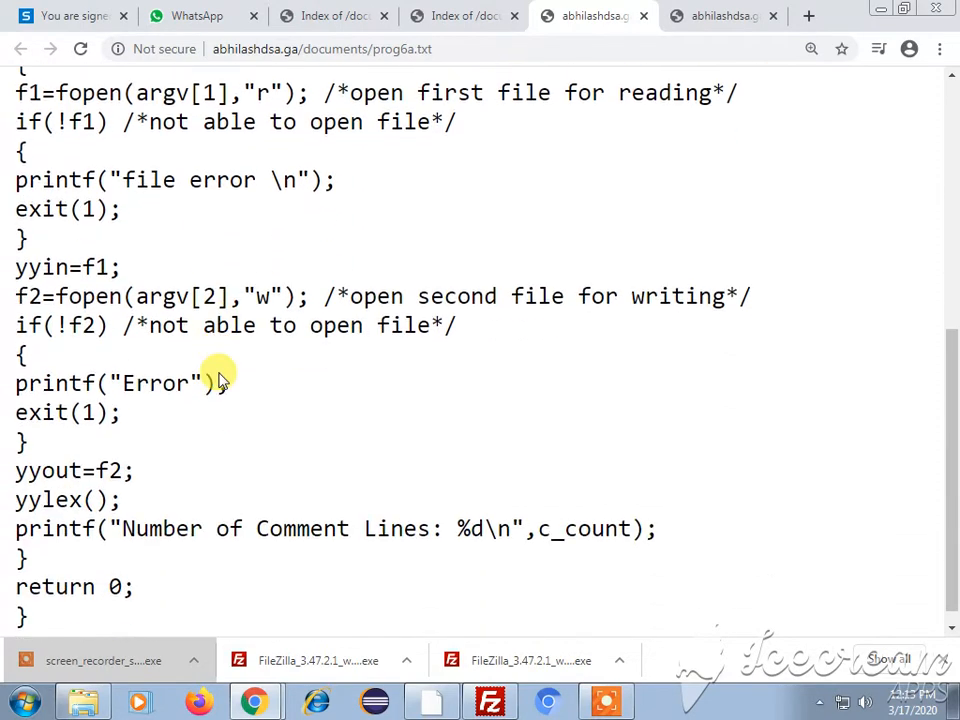
pyautogui.scroll(3)
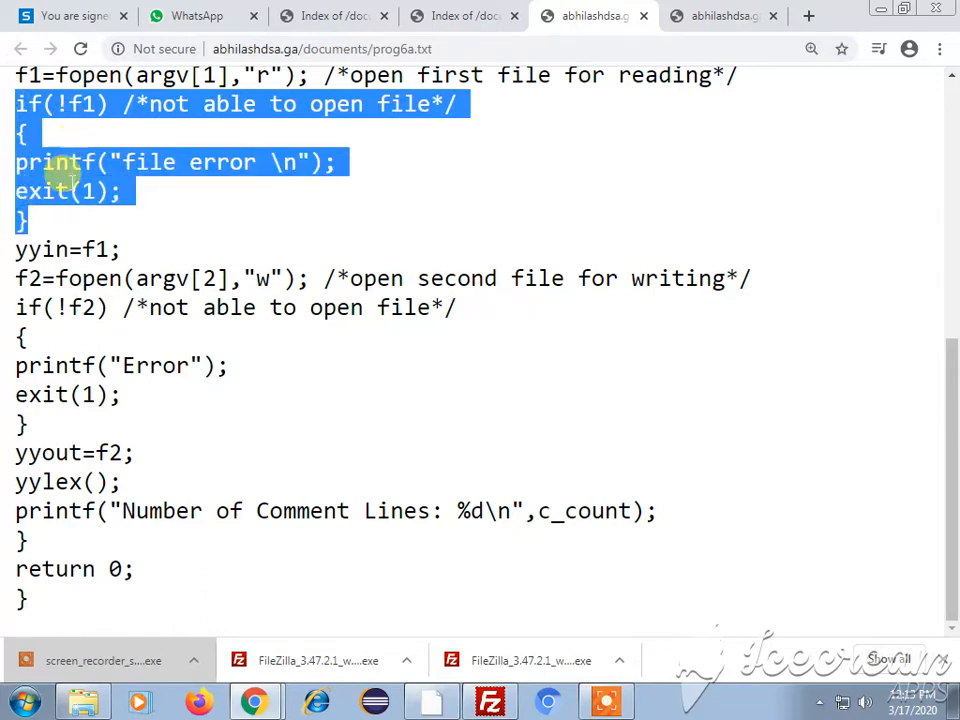
pyautogui.scroll(3)
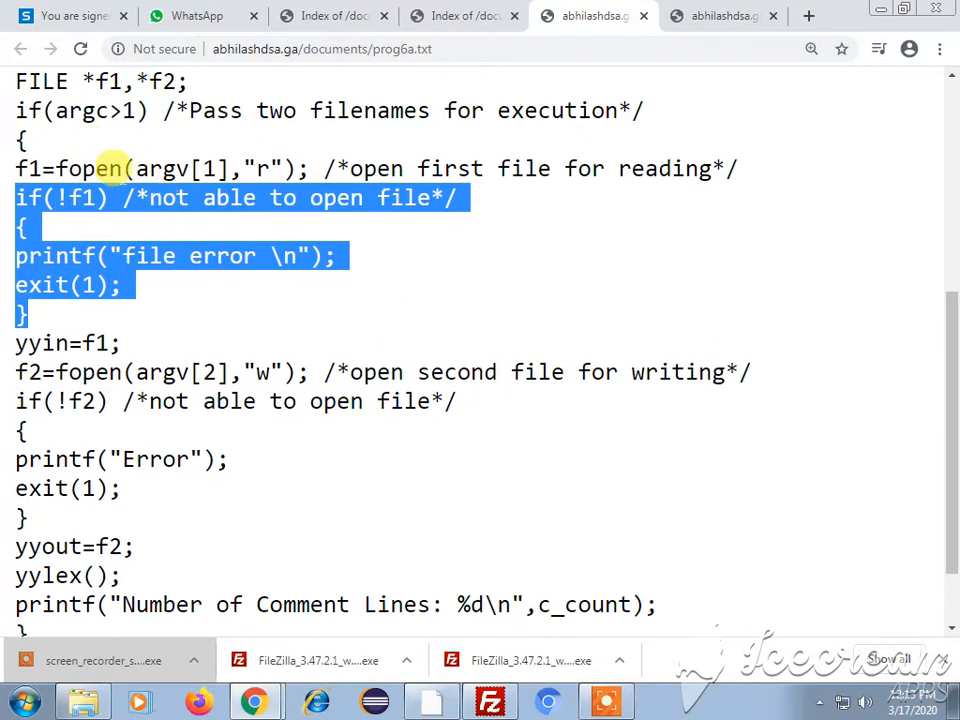
pyautogui.click(262, 168)
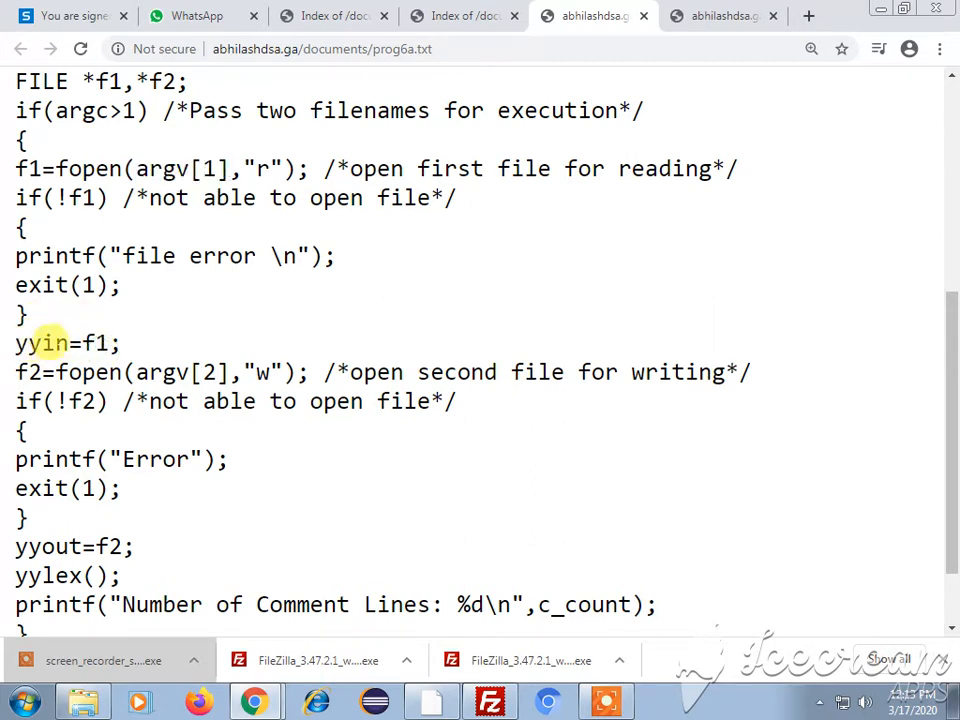
pyautogui.scroll(3)
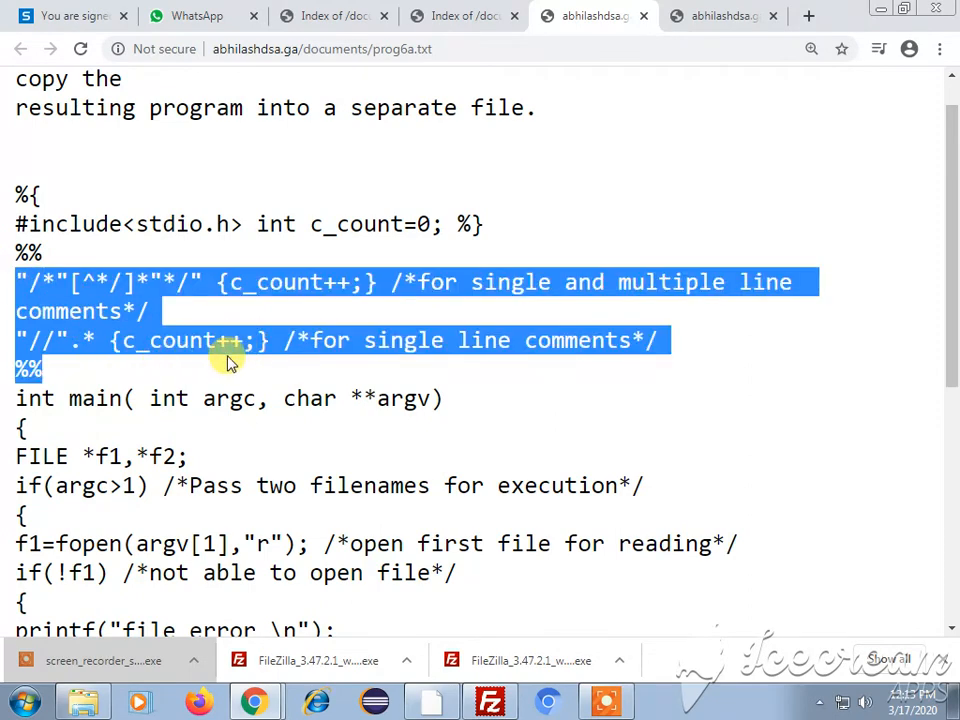
pyautogui.scroll(-3)
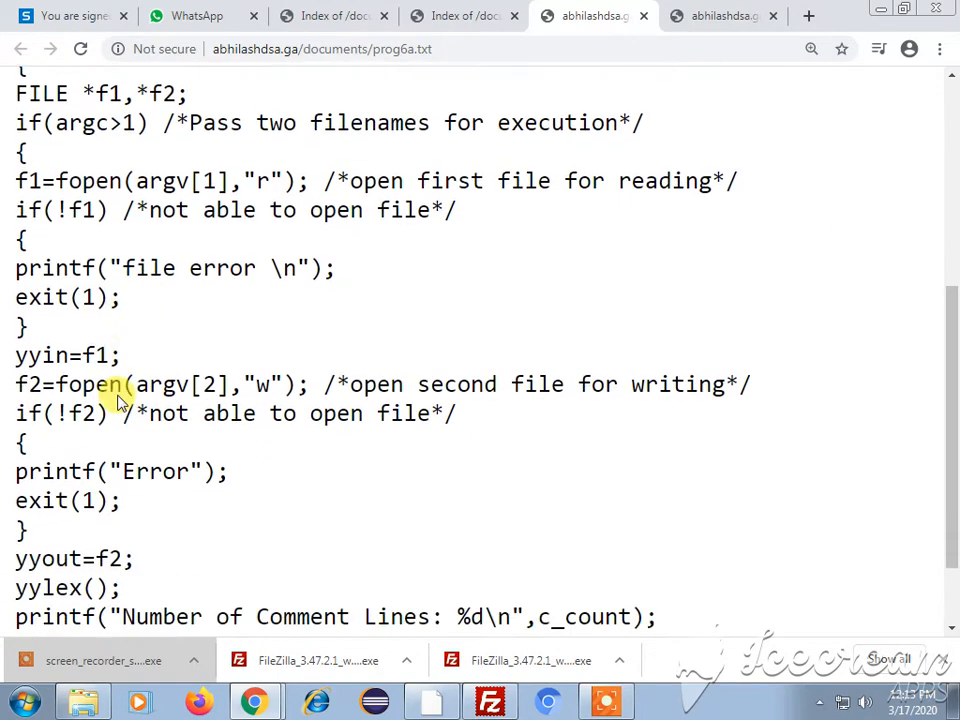
pyautogui.scroll(3)
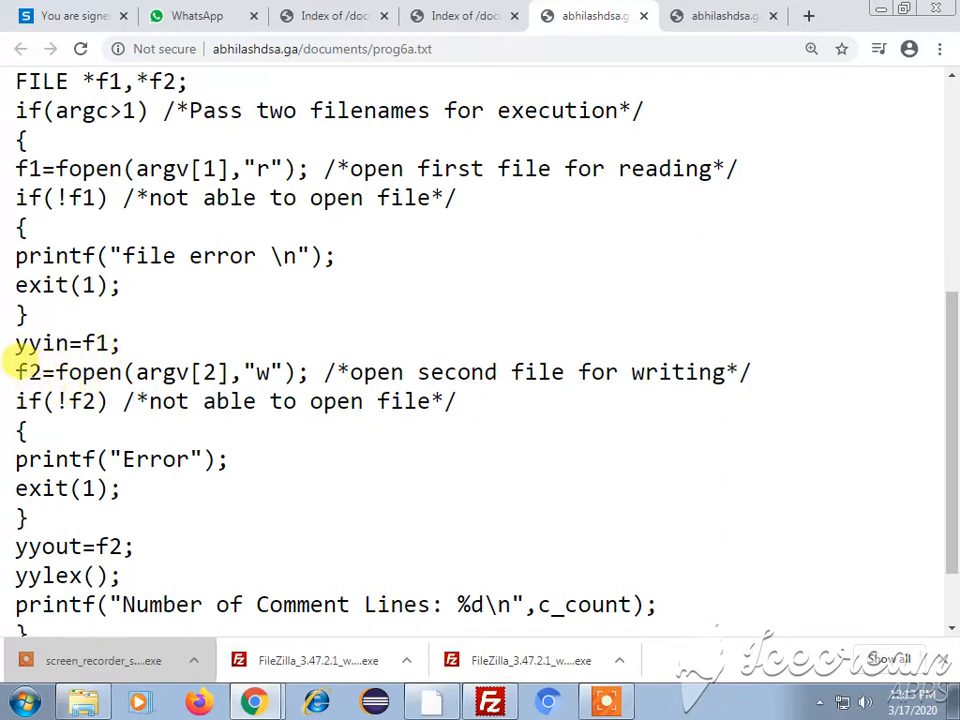
pyautogui.moveTo(145, 372)
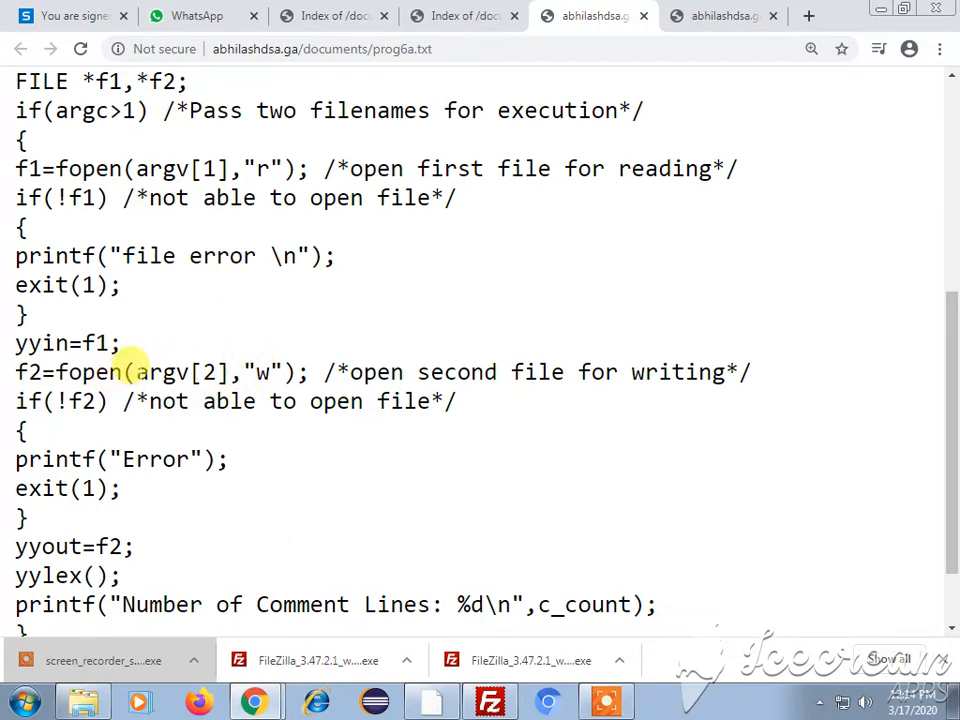
pyautogui.doubleClick(162, 372)
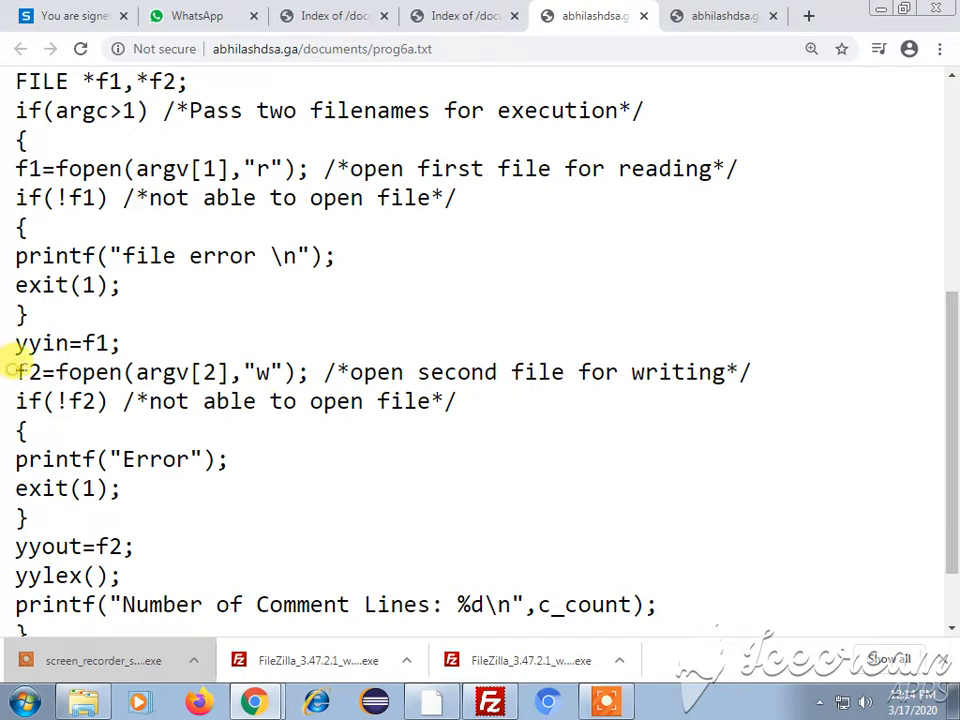
pyautogui.doubleClick(28, 372)
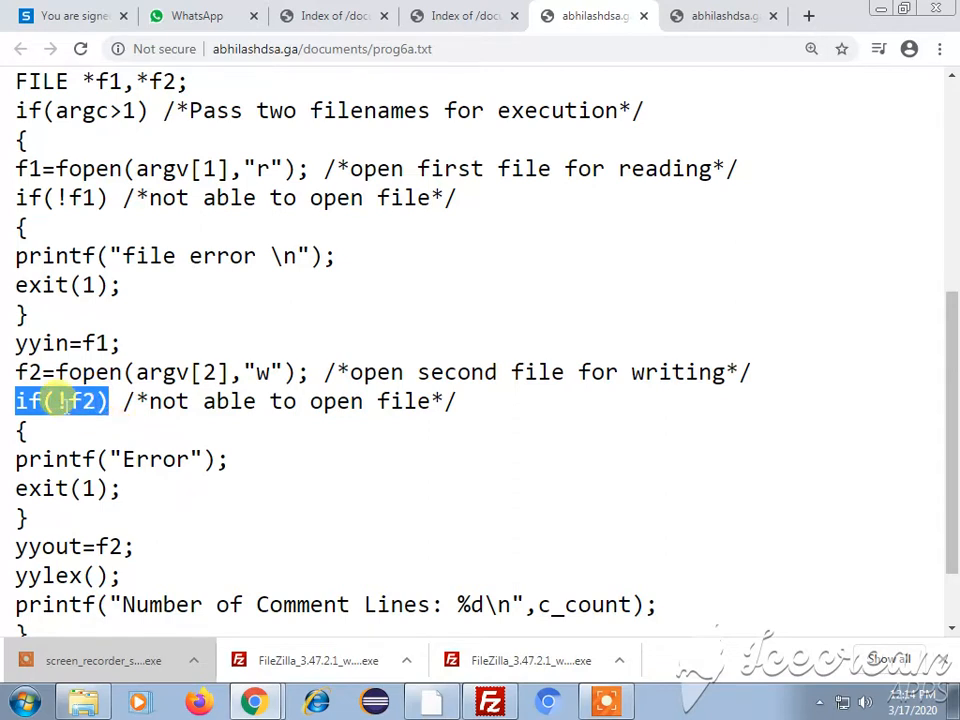
pyautogui.moveTo(12, 463)
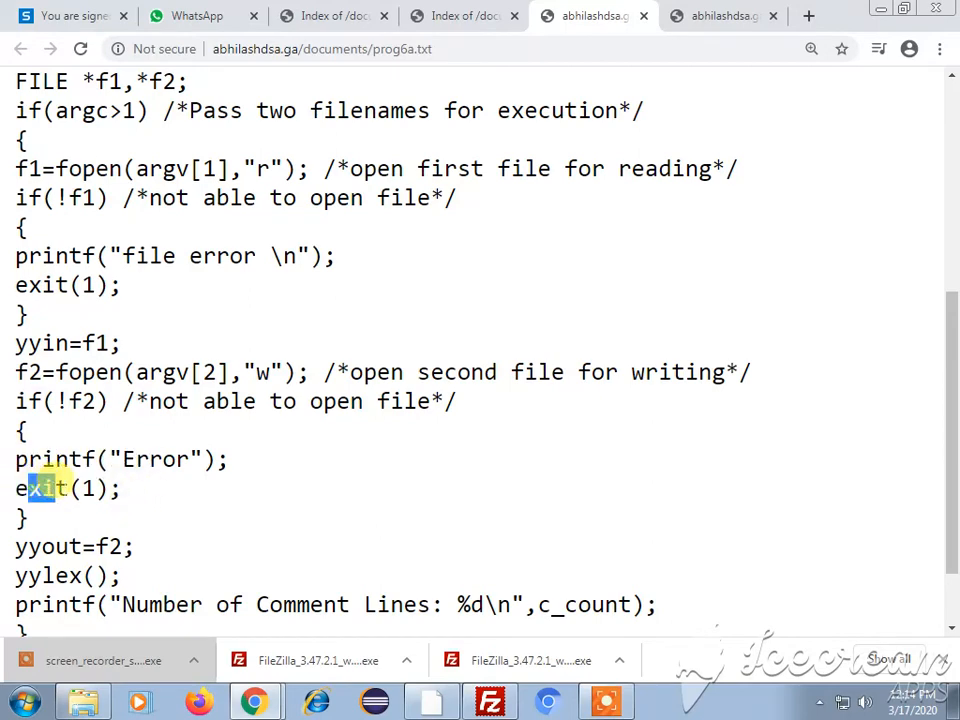
pyautogui.scroll(-3)
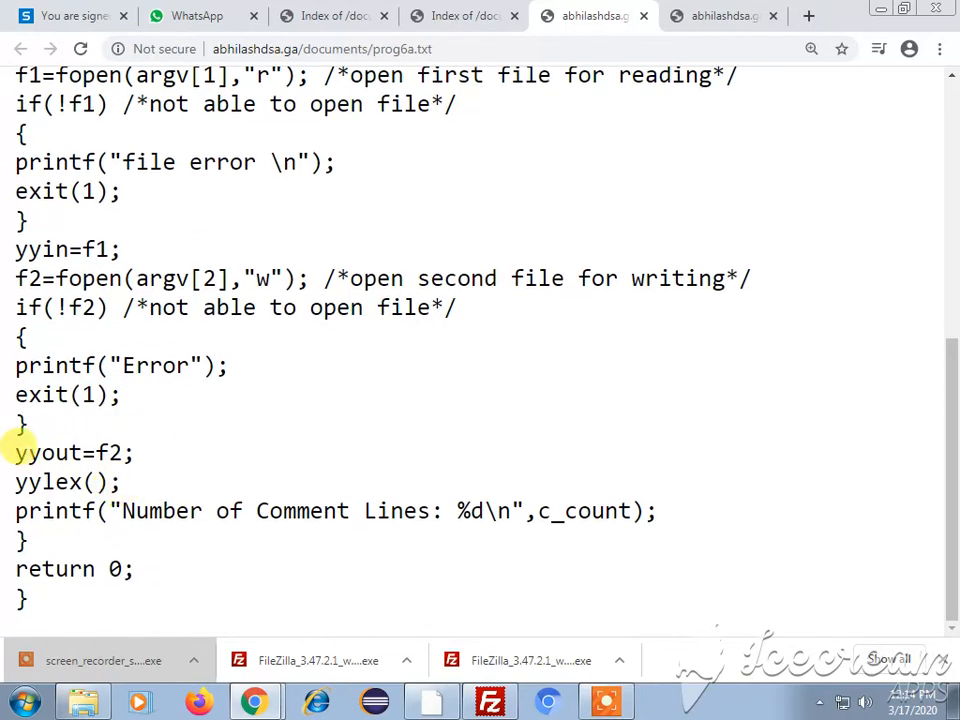
# - Highlight yyout=f2; and then the final return 0; statement
pyautogui.doubleClick(55, 453)
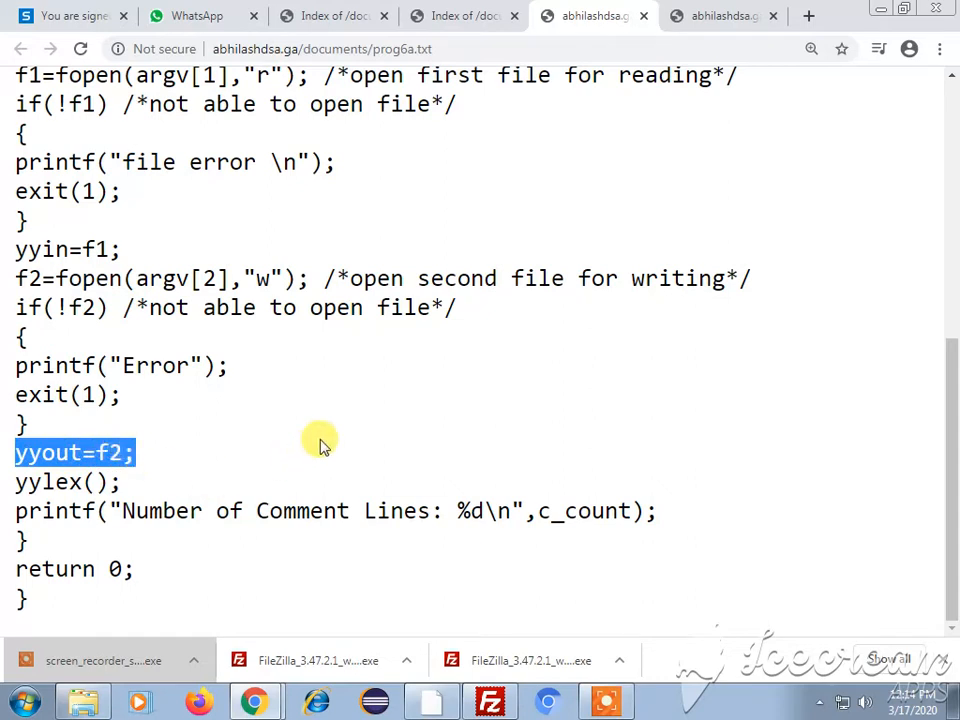
pyautogui.moveTo(330, 445)
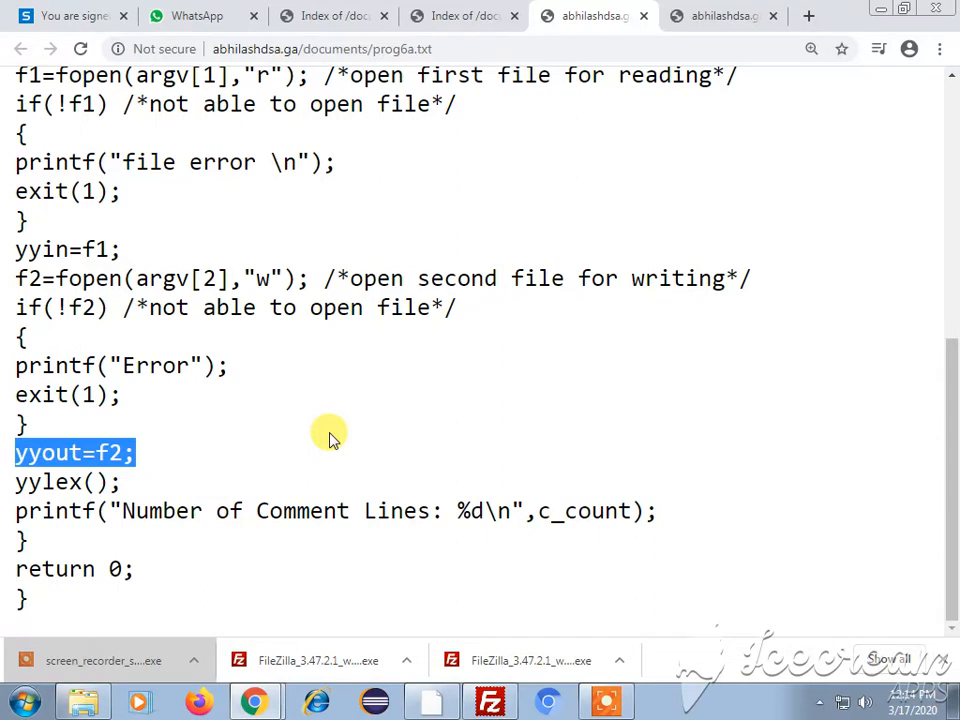
pyautogui.doubleClick(110, 452)
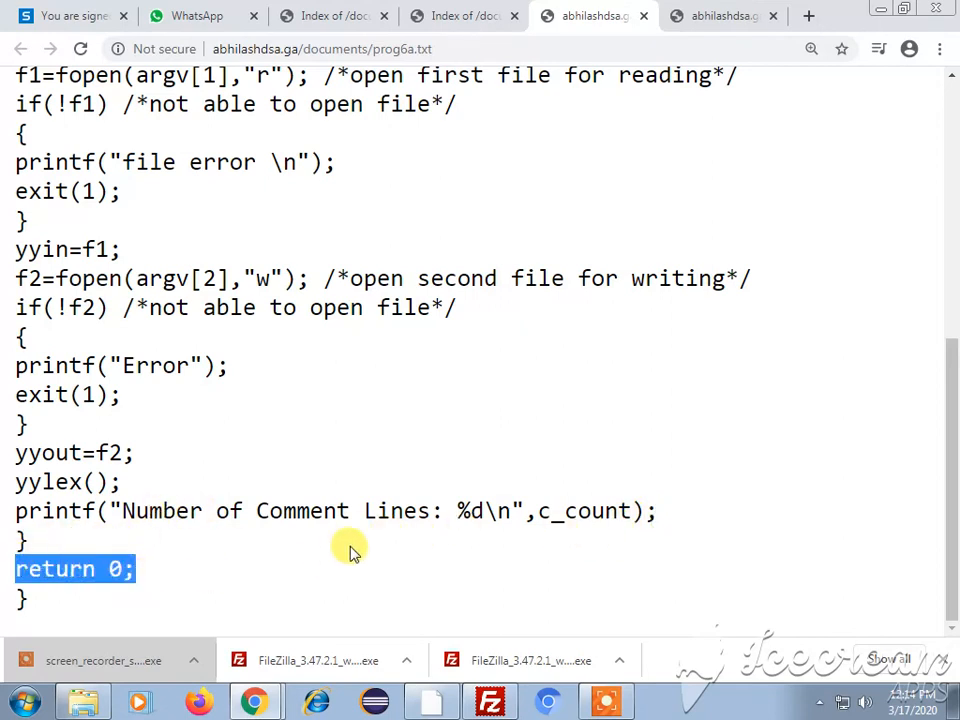
pyautogui.scroll(3)
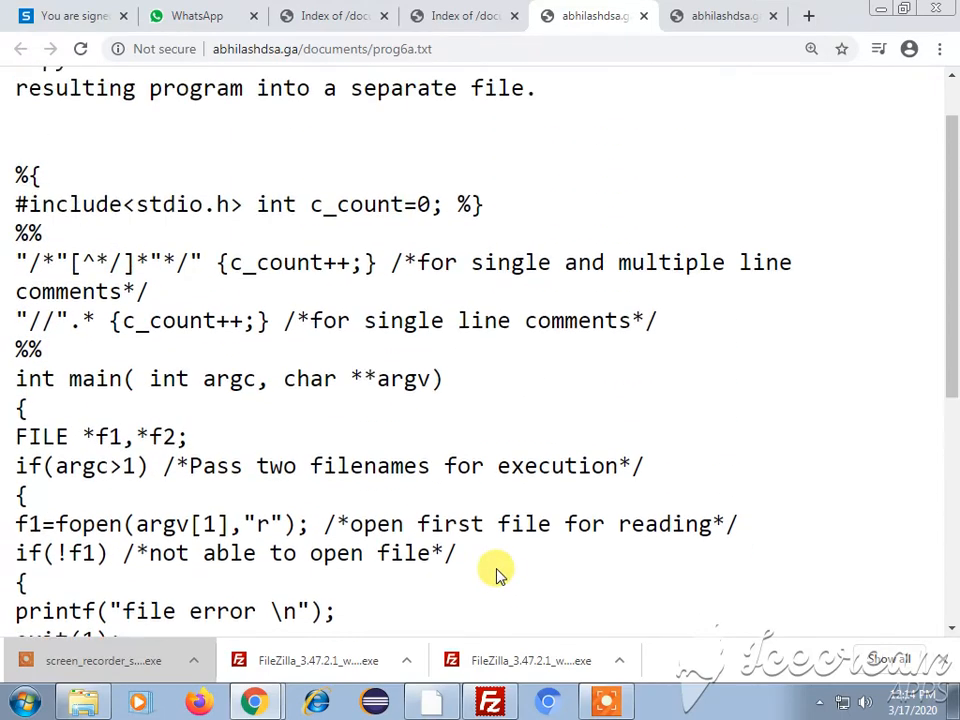
pyautogui.scroll(3)
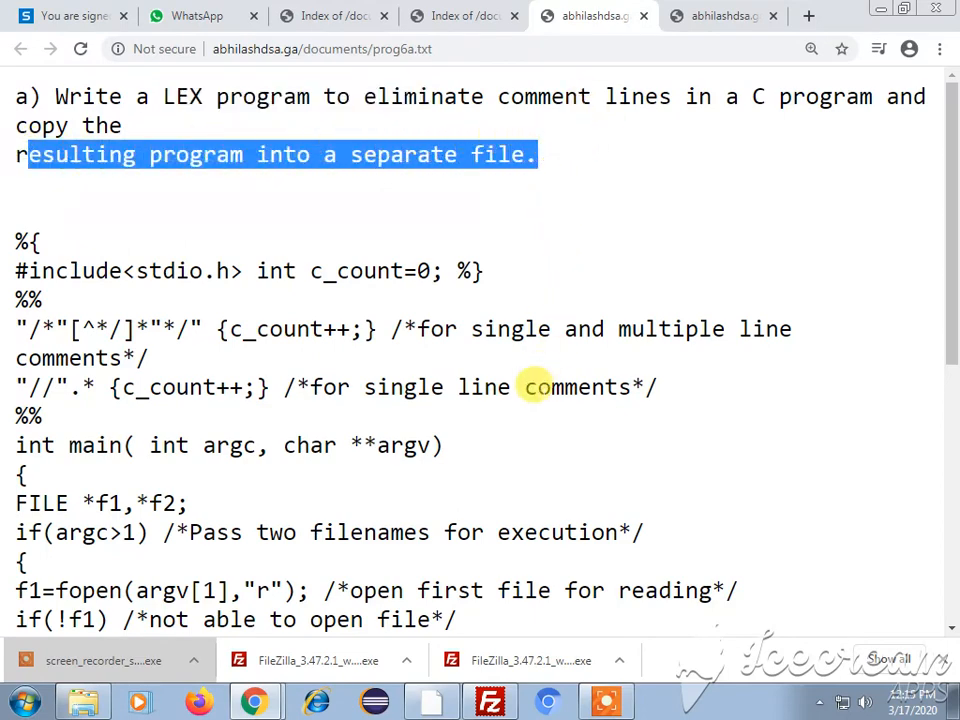
pyautogui.scroll(-3)
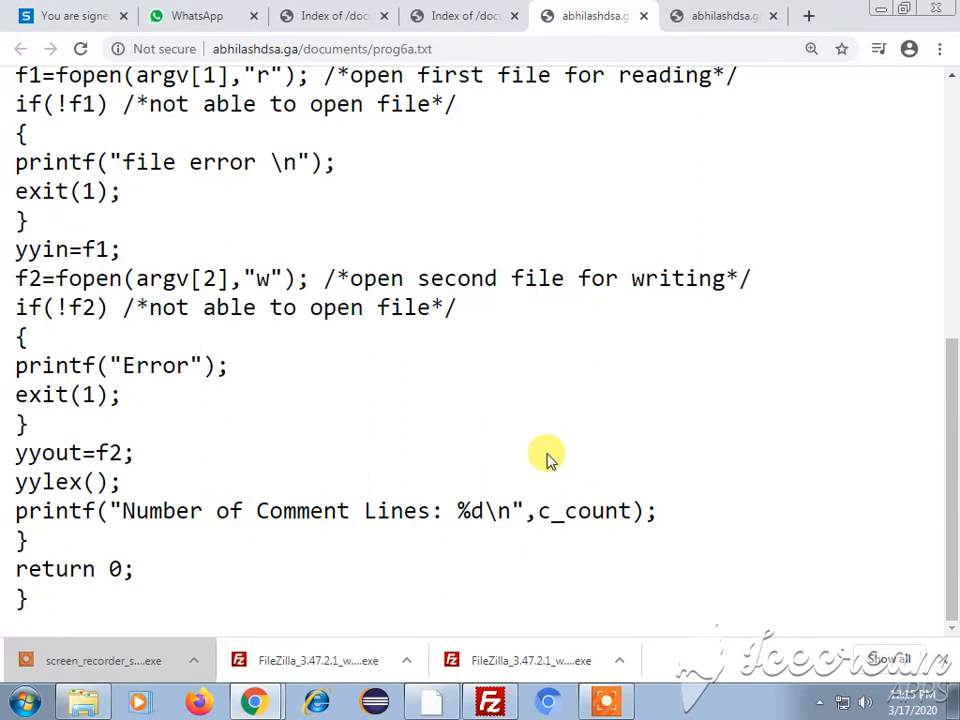
pyautogui.moveTo(575, 540)
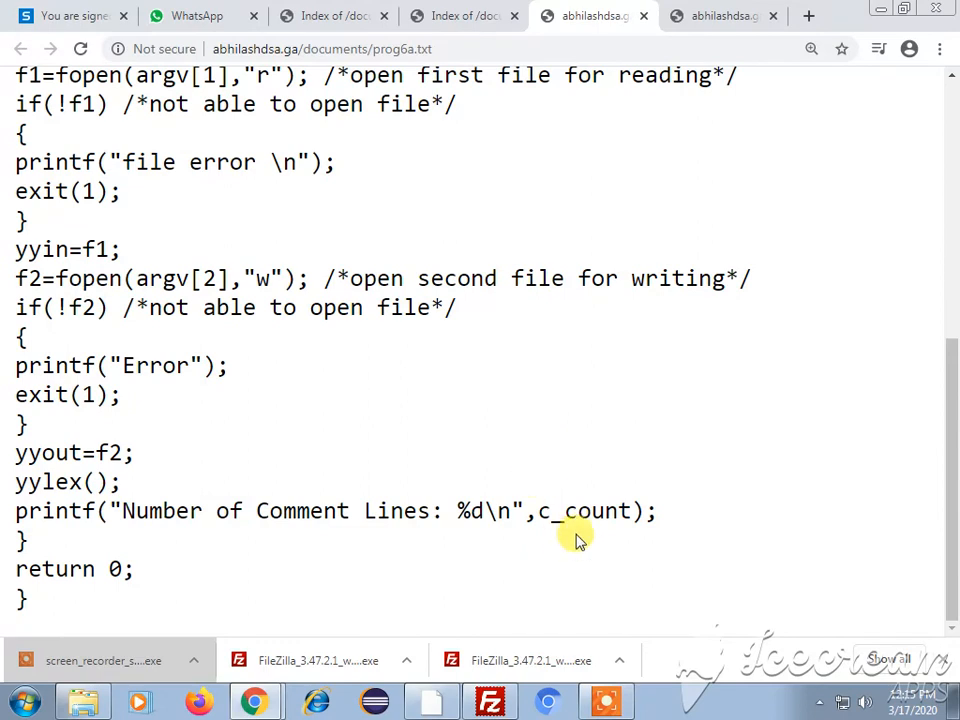